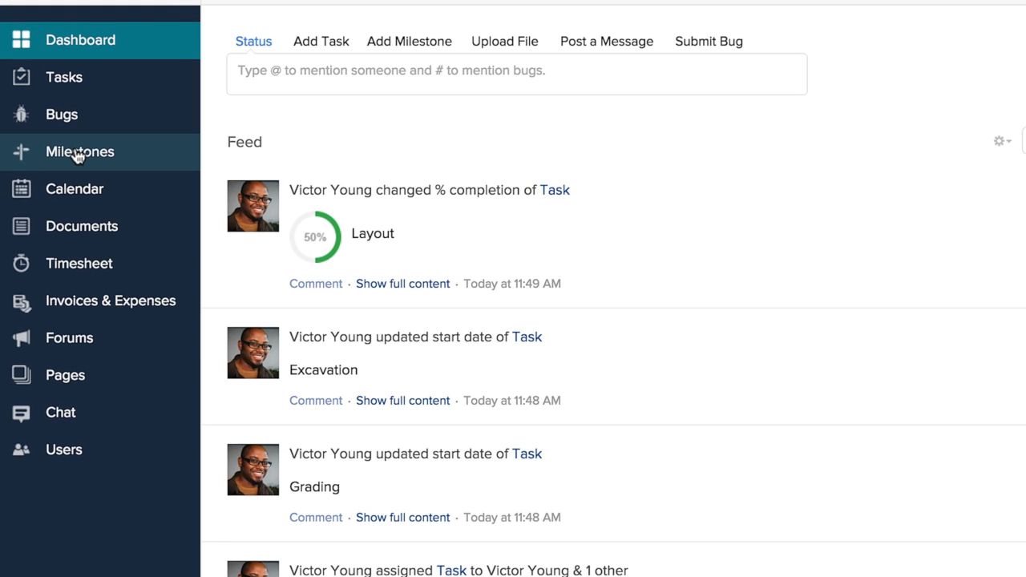
Add milestone 'Phase II' running 04-07-2016 to 05-26-2016
left_click(79, 152)
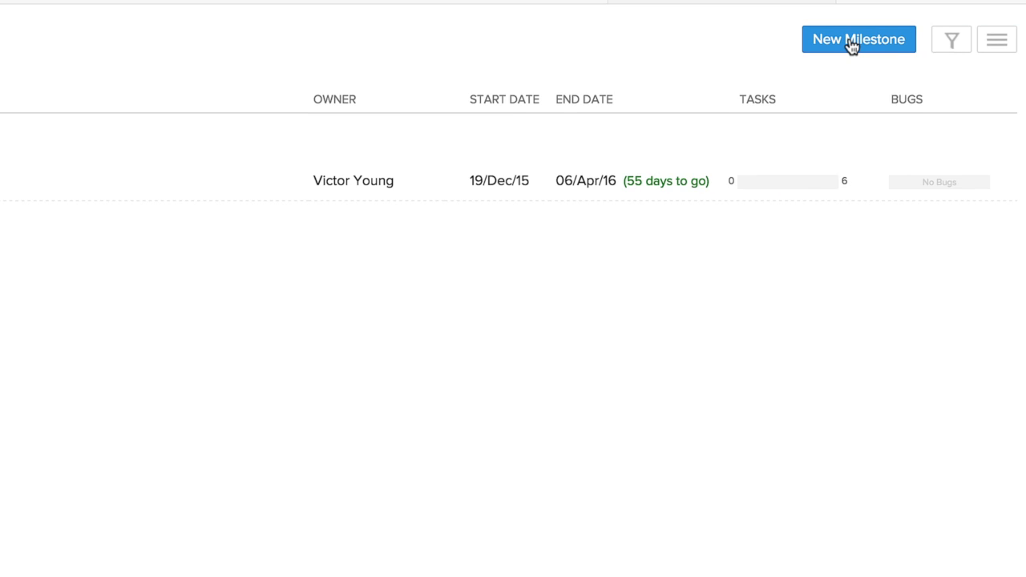
left_click(859, 39)
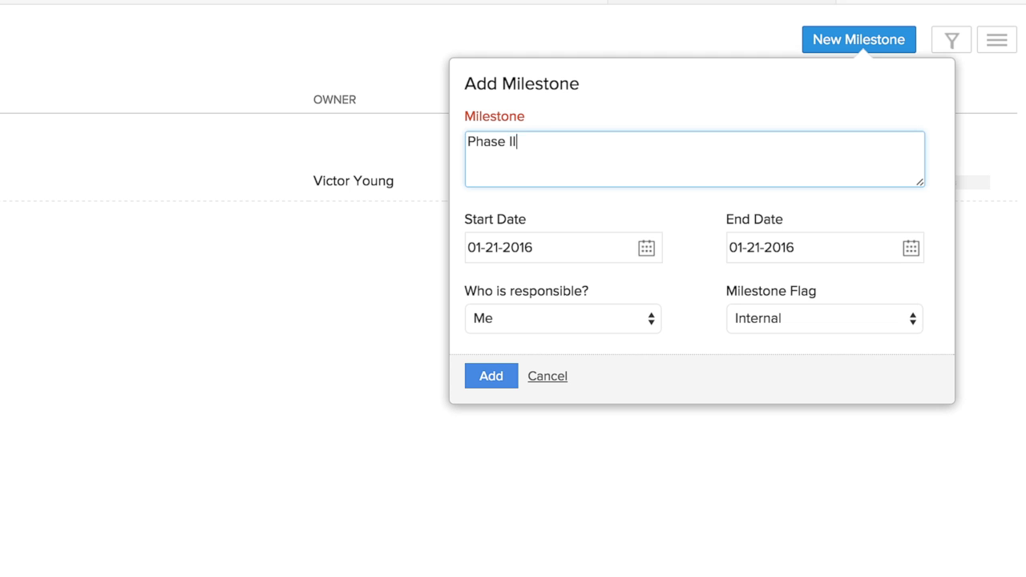
left_click(646, 247)
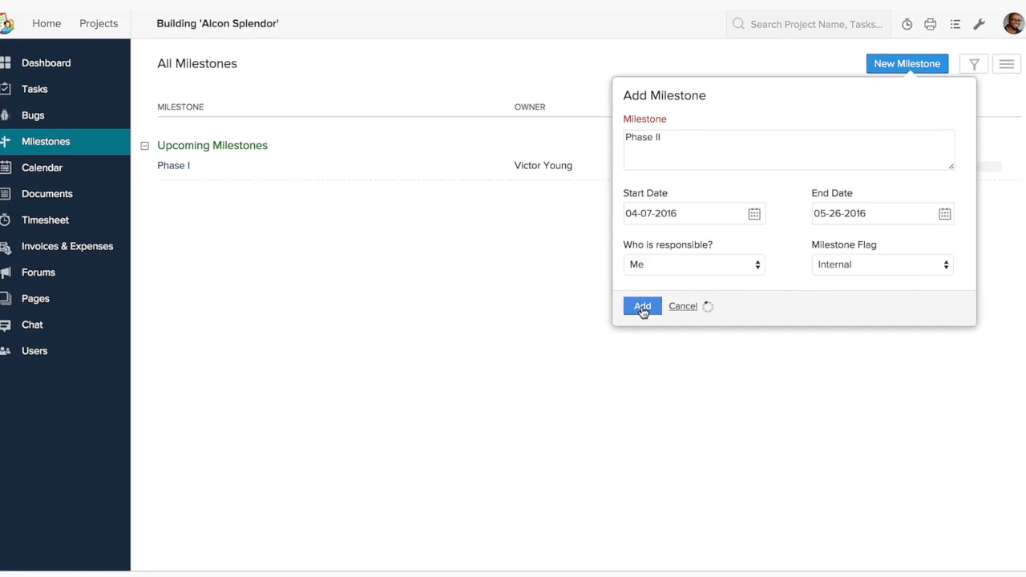
left_click(642, 306)
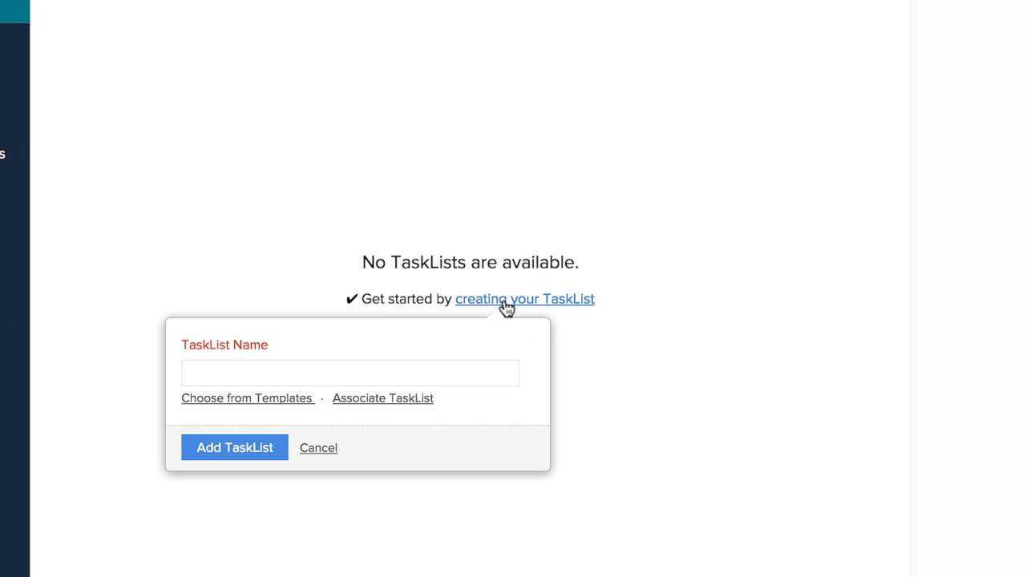
Create the 'Utilities' task list under Phase II and open it
type("Utilities")
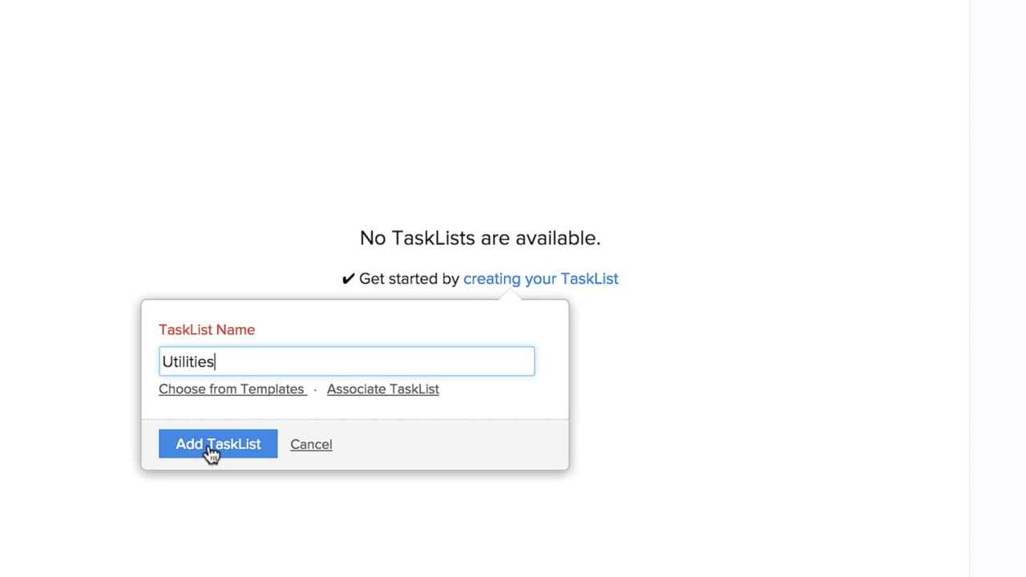
left_click(217, 444)
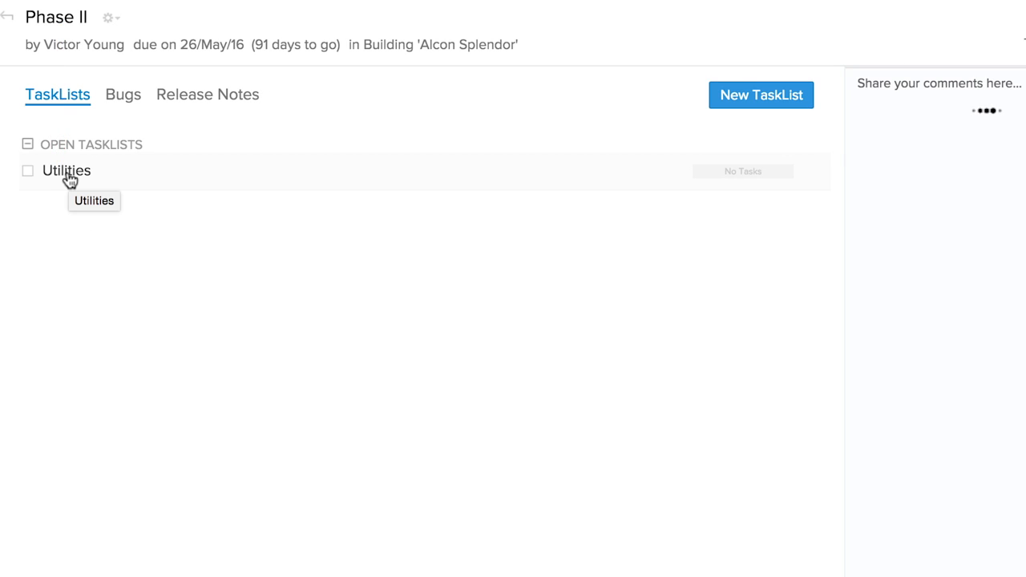
left_click(66, 170)
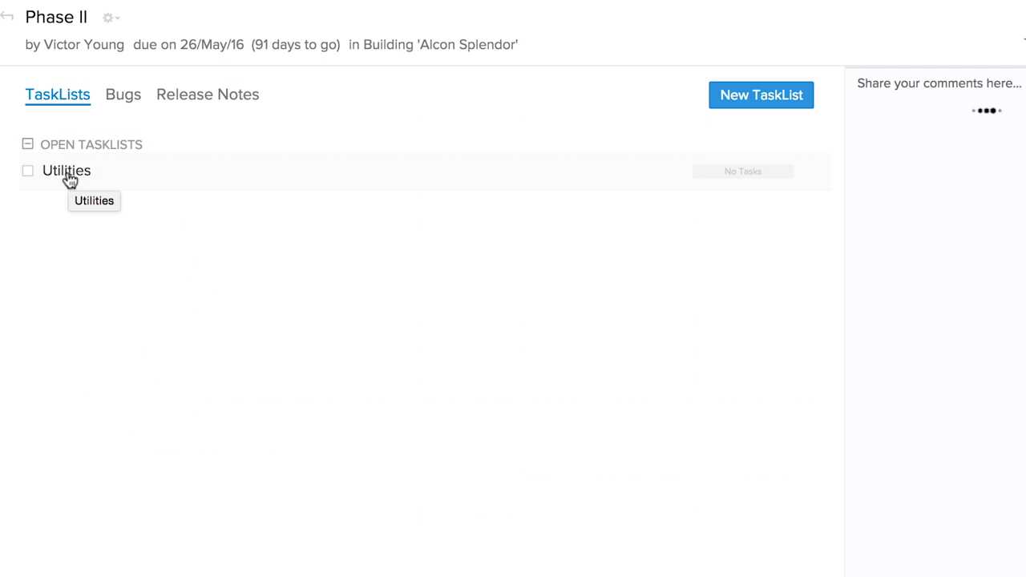
Add the Electrical task with its rough-in/inspection description, two assignees, and Medium priority
left_click(65, 170)
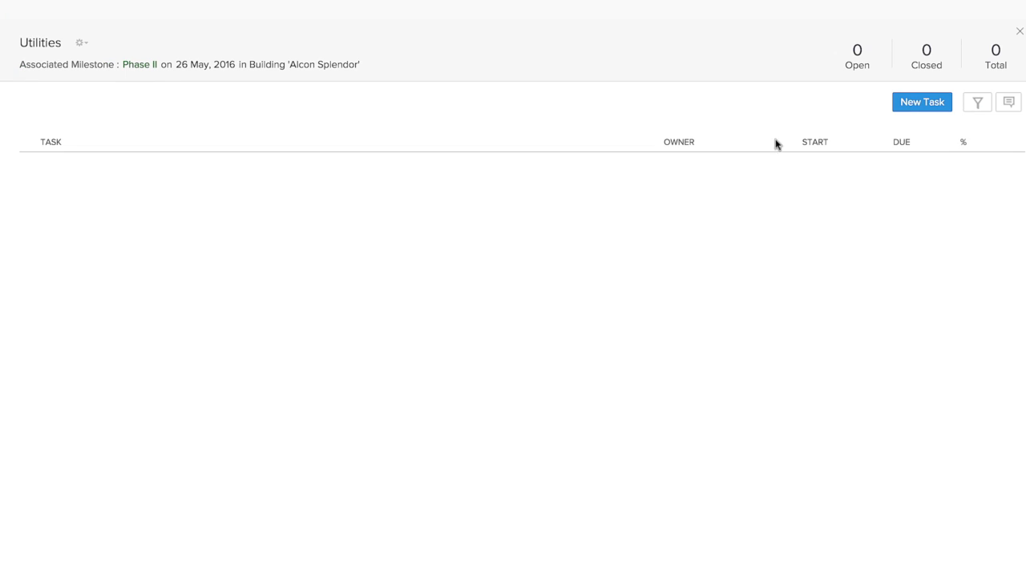
type("Elect")
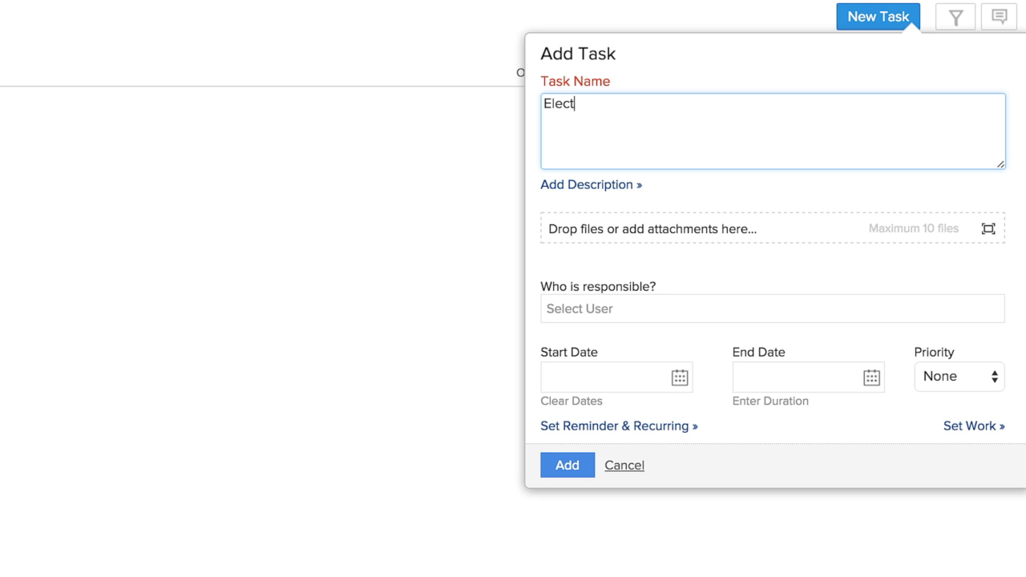
left_click(591, 185)
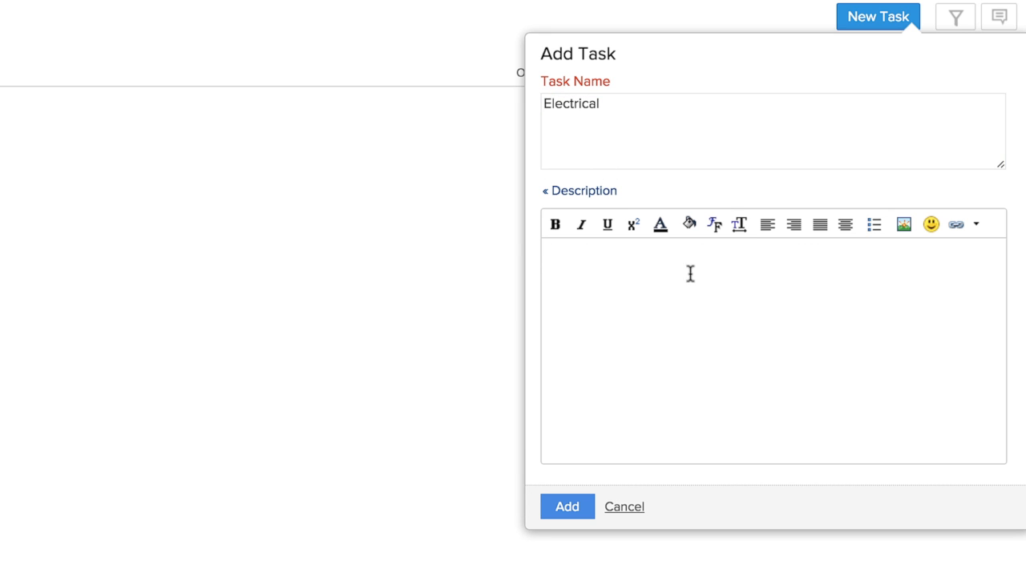
type("Rough in, Building inspection and fin")
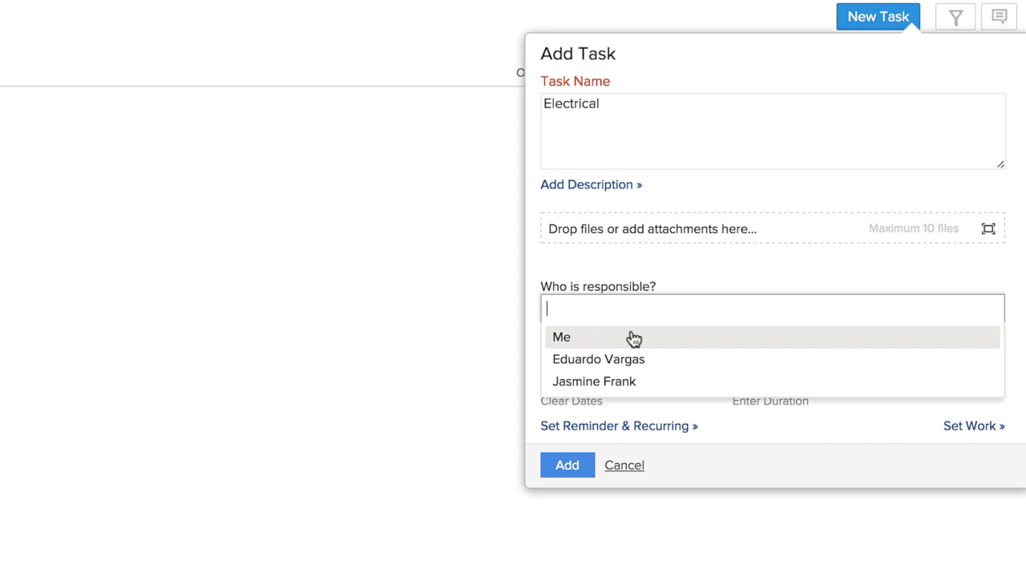
left_click(561, 337)
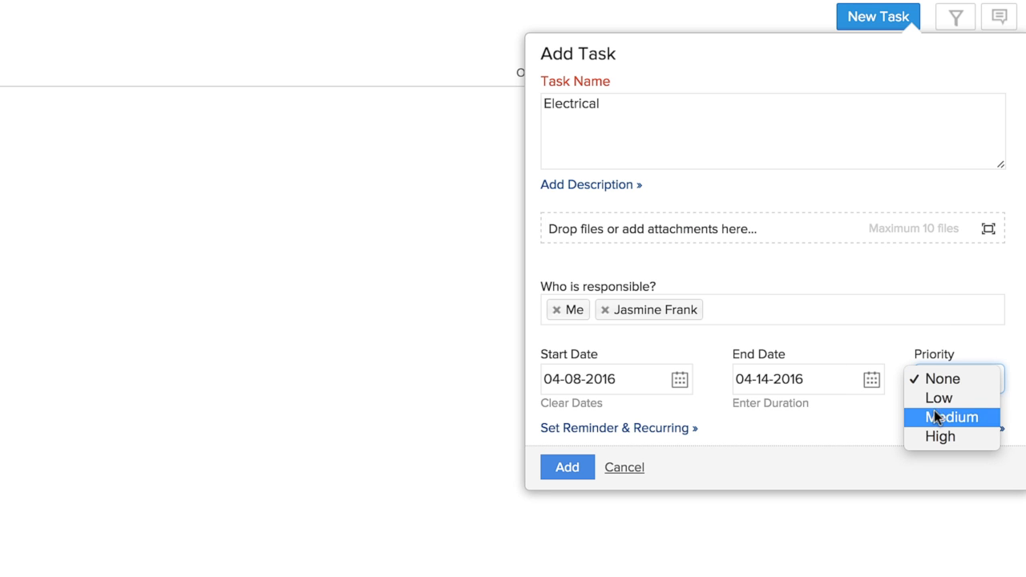
left_click(951, 416)
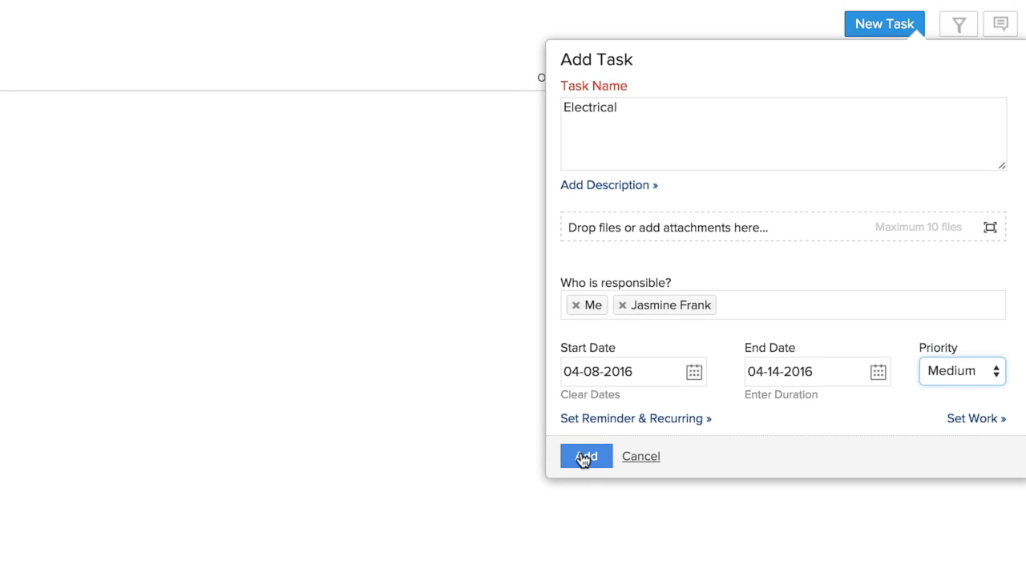
left_click(587, 457)
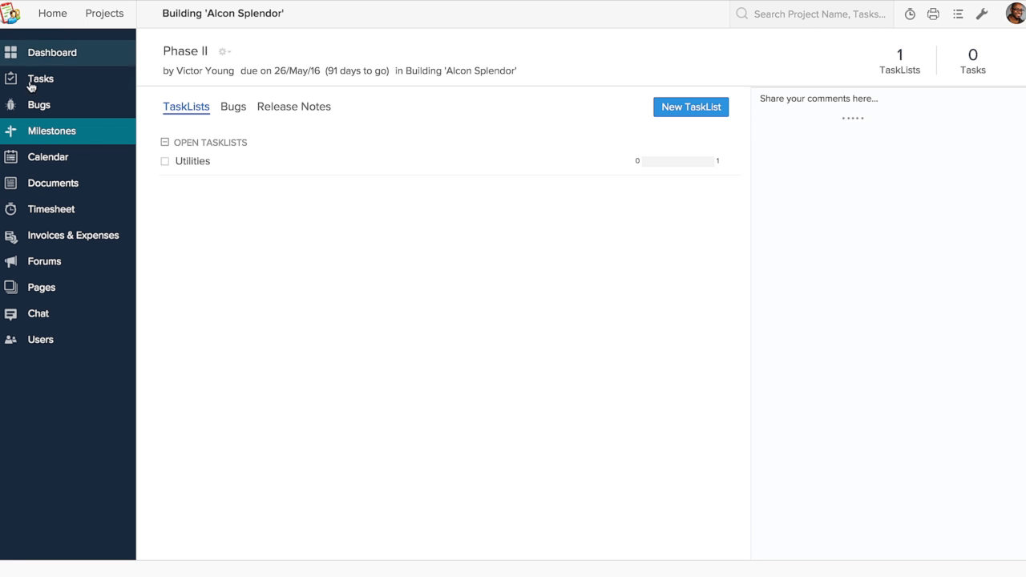
mouse_move(40, 78)
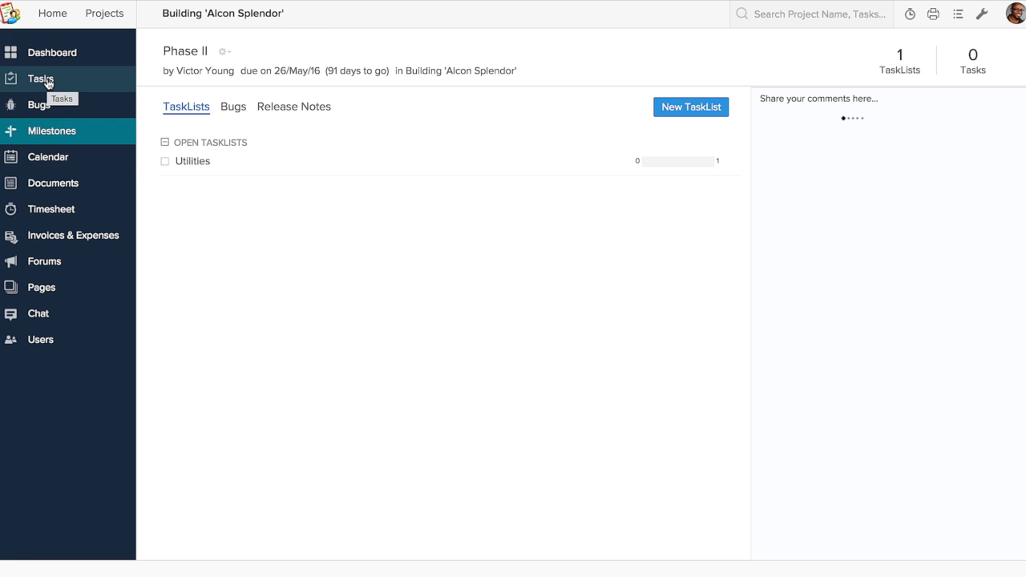
Open the Tasks overview and scroll through Utilities, Site Preparation and Foundation tasks
left_click(40, 79)
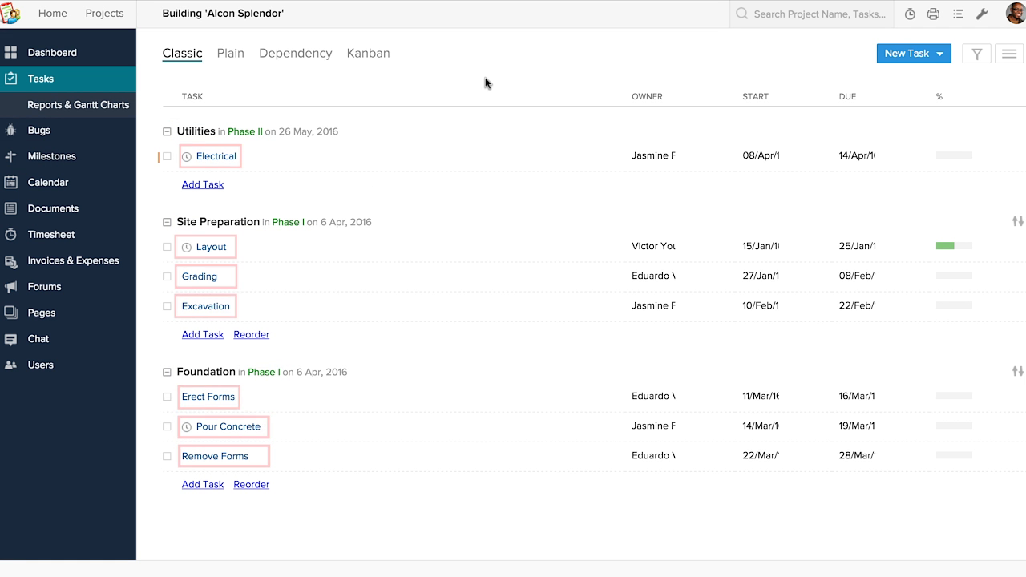
scroll("down", 3)
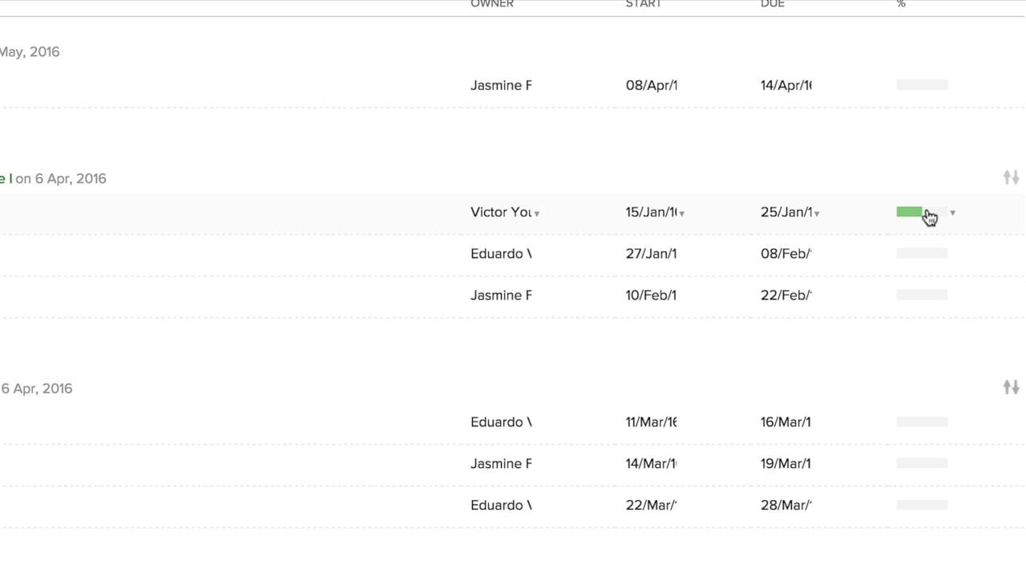
left_click(949, 213)
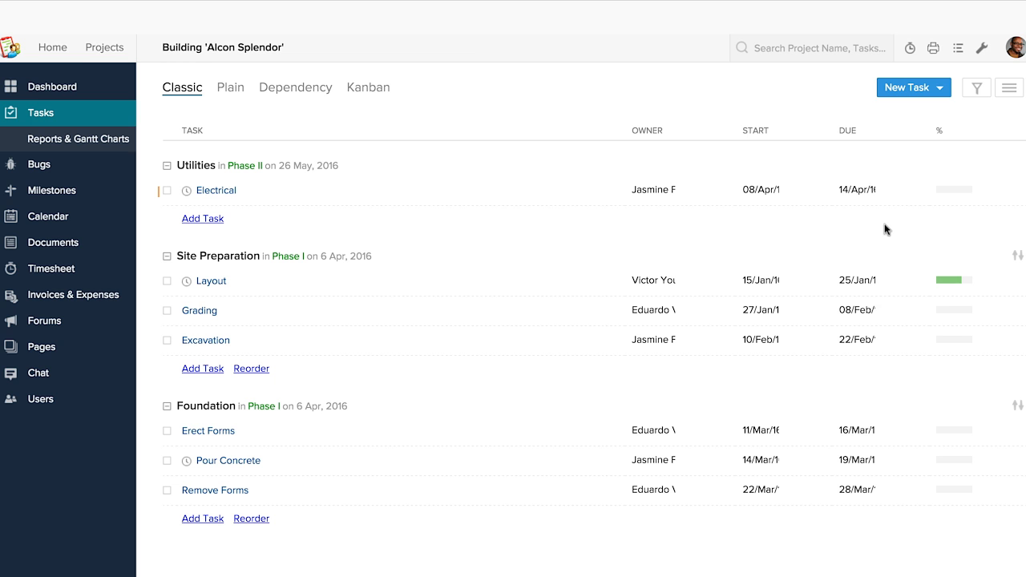
left_click(938, 88)
type("Plumbing")
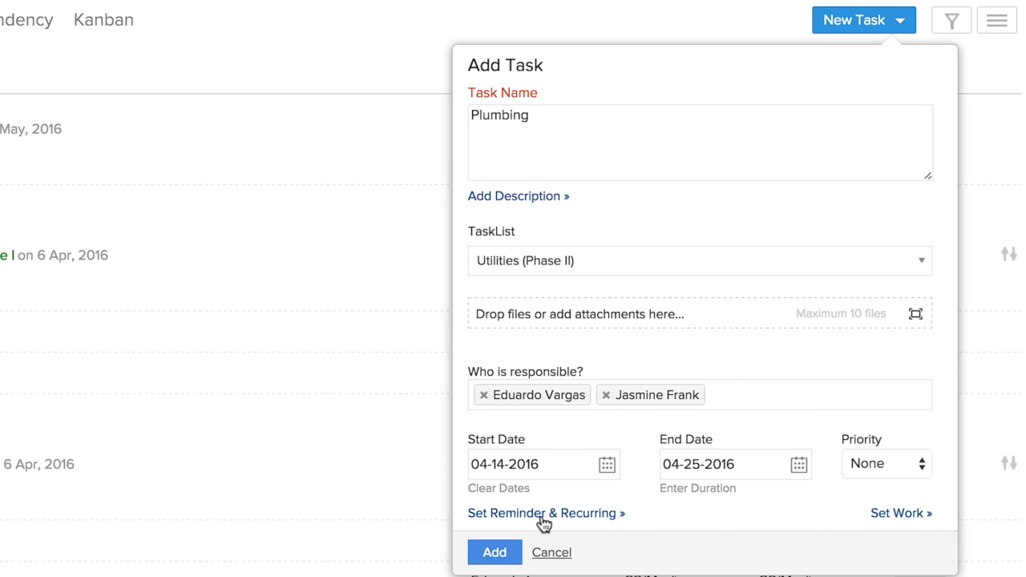
Give the Plumbing task a 2-days-before reminder and weekly recurrence, and save it
left_click(540, 514)
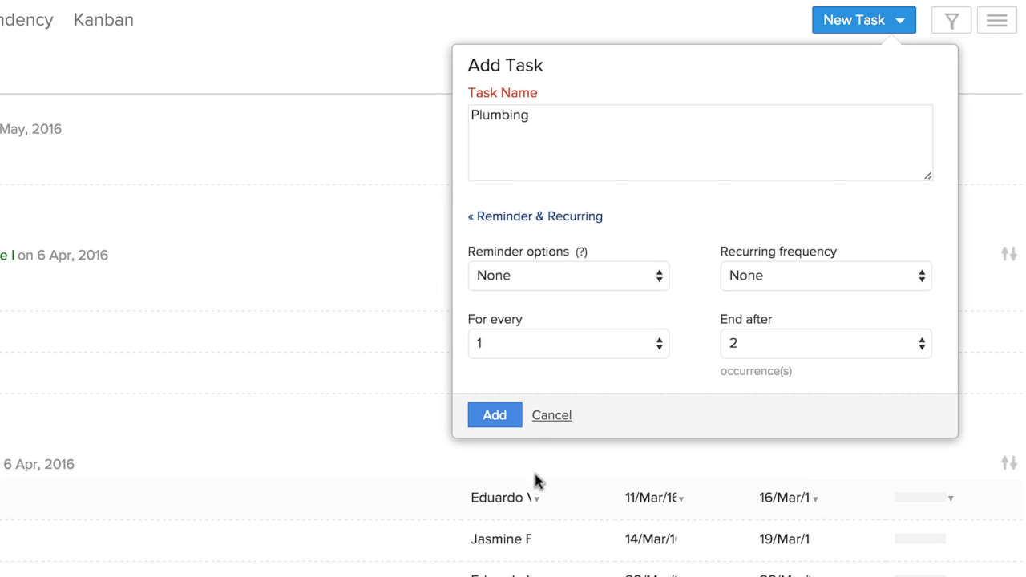
left_click(568, 275)
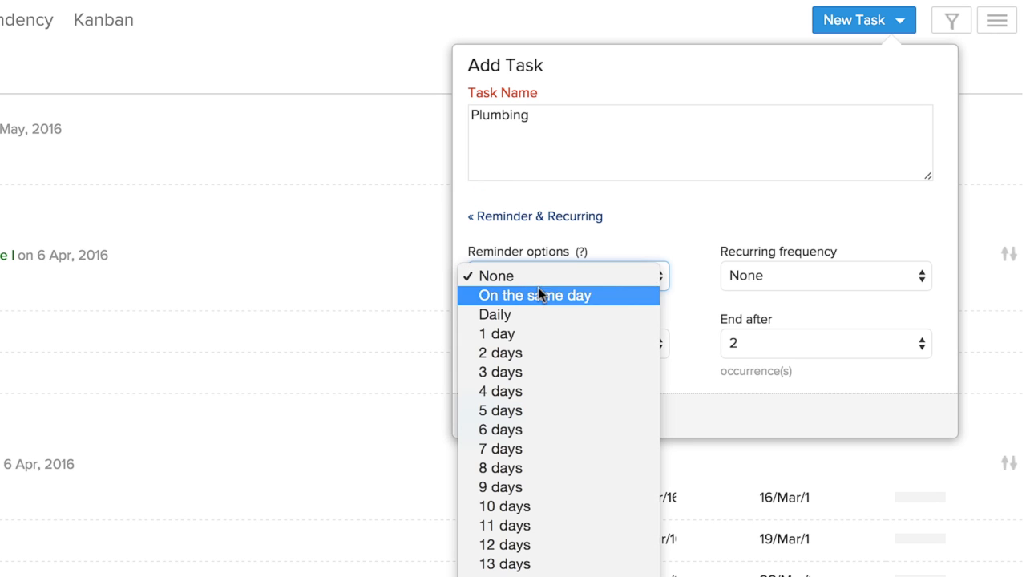
left_click(499, 353)
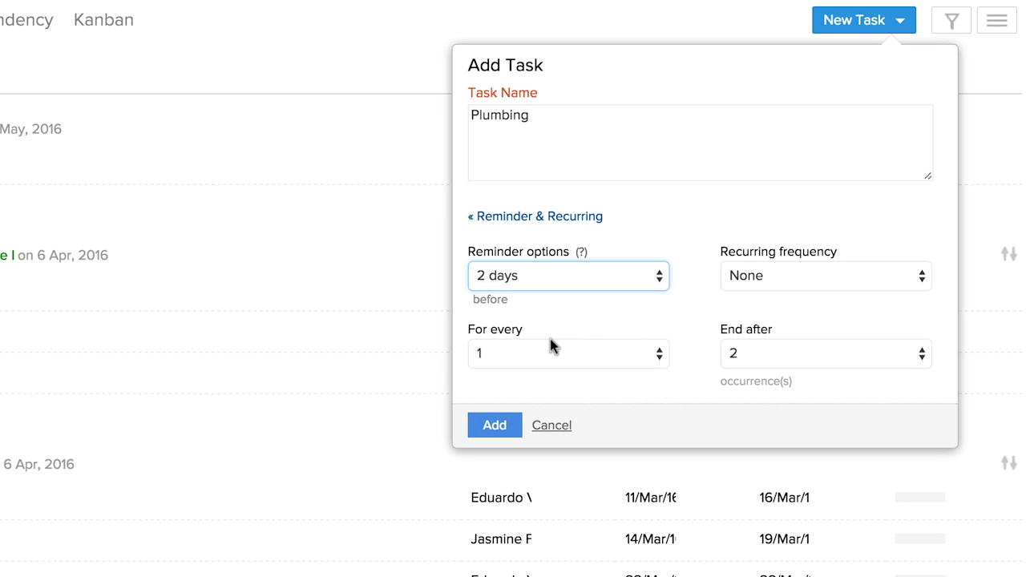
left_click(825, 276)
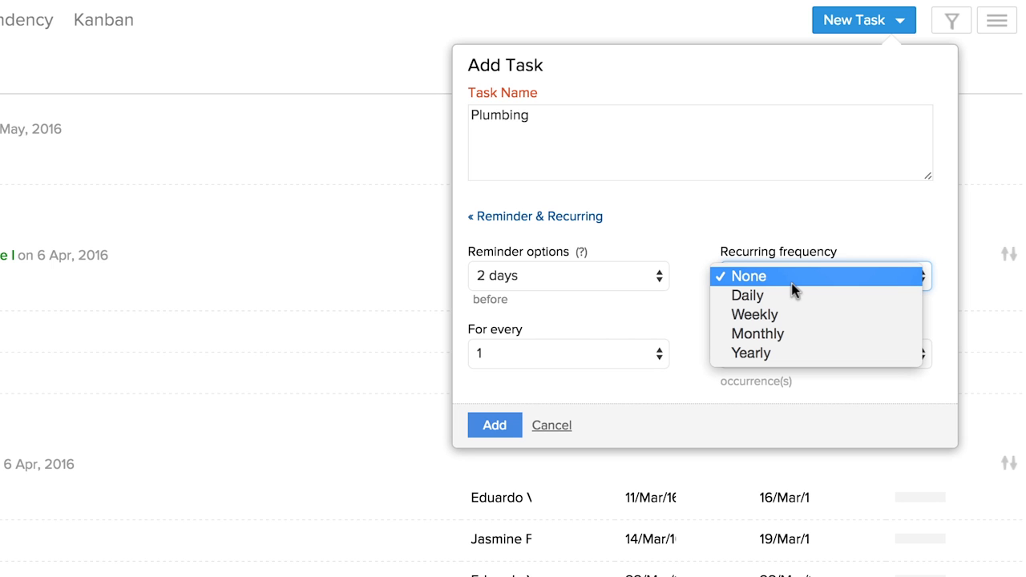
left_click(754, 314)
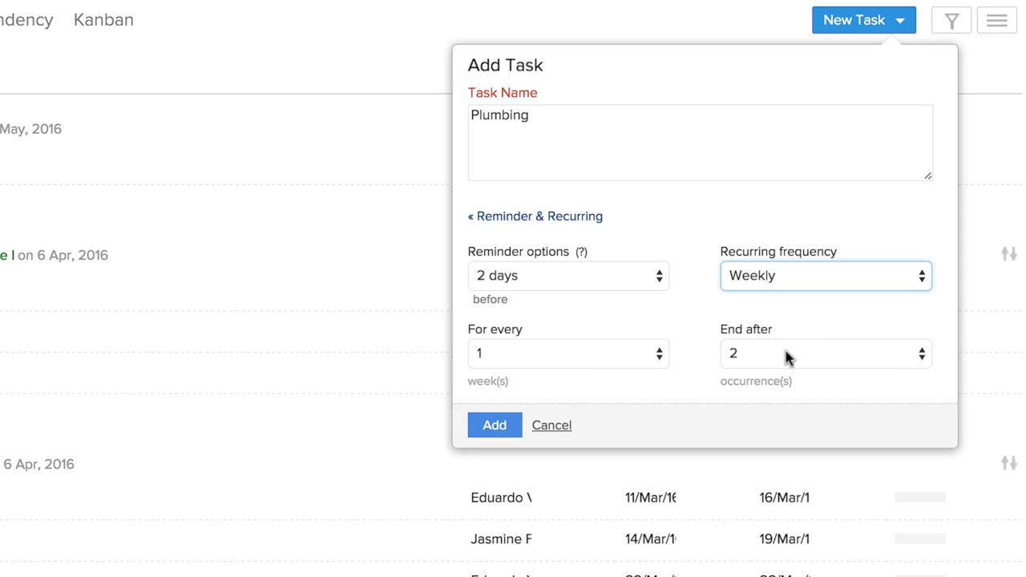
left_click(826, 354)
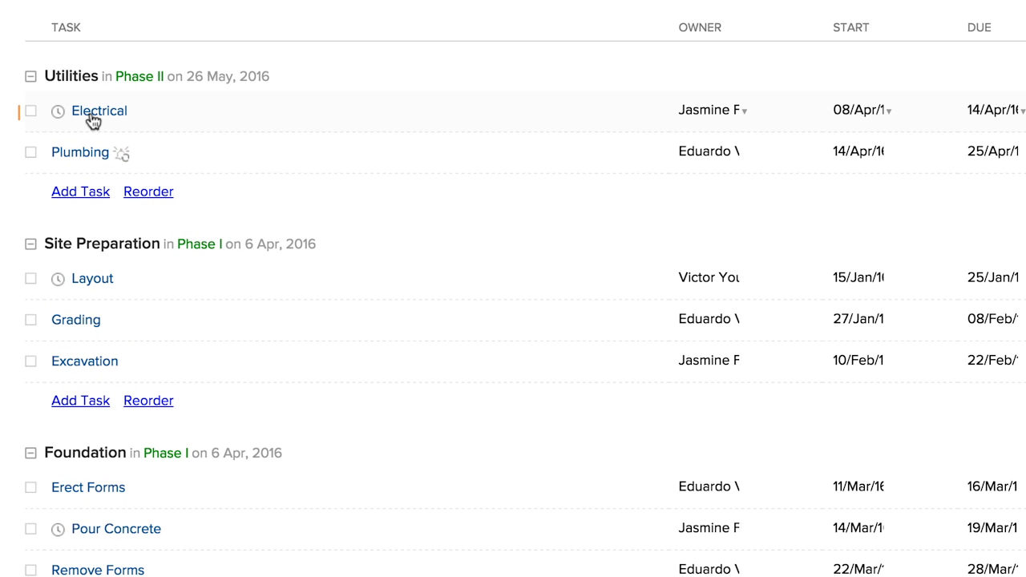
Open the Electrical task's details and bring up its recurrence frequency options
left_click(100, 110)
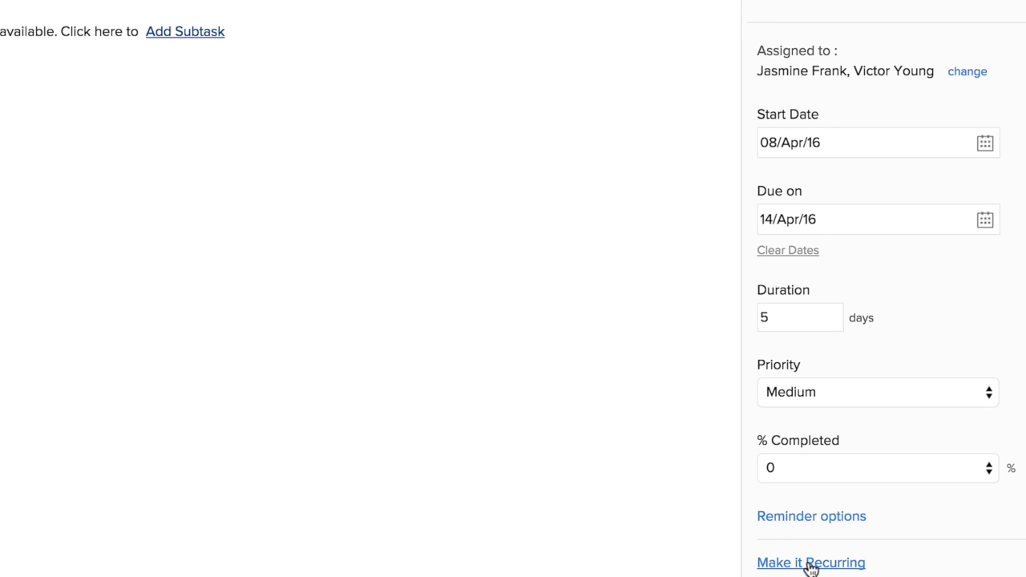
left_click(810, 562)
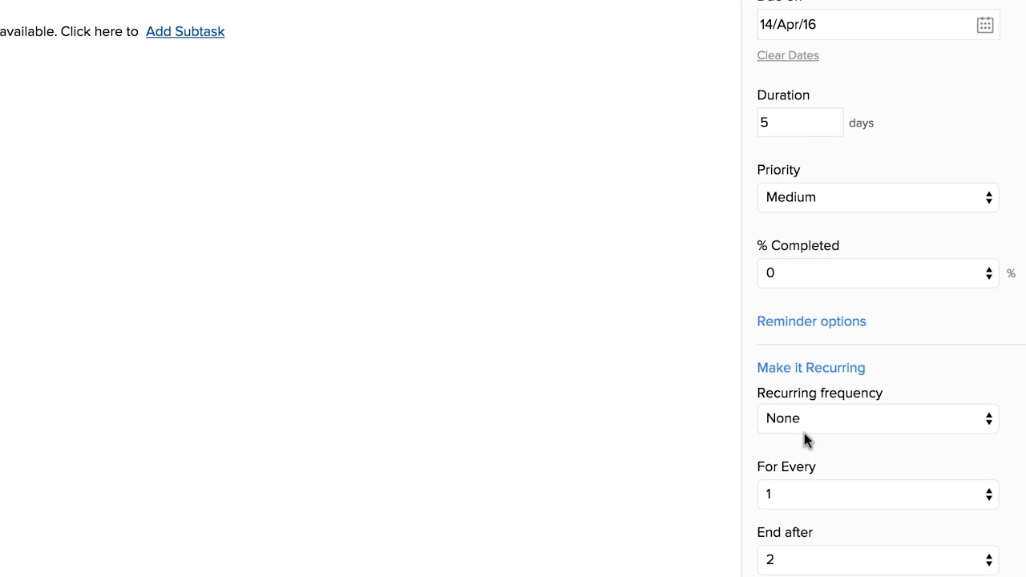
left_click(877, 418)
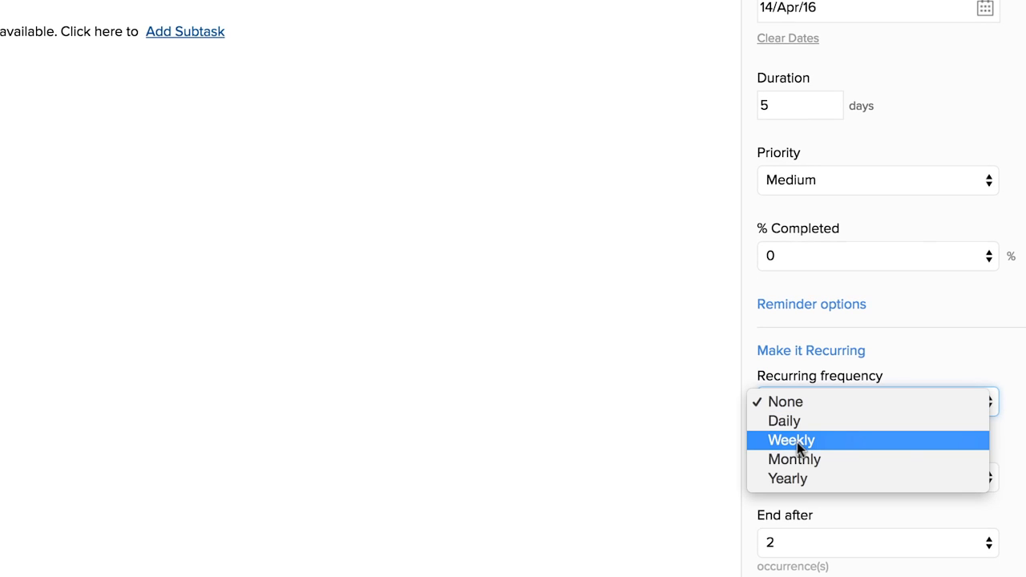